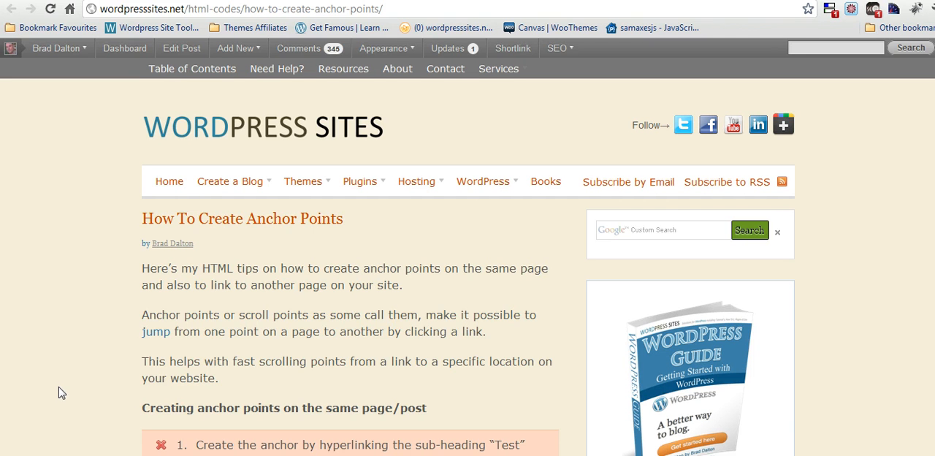
mouse_move(60, 365)
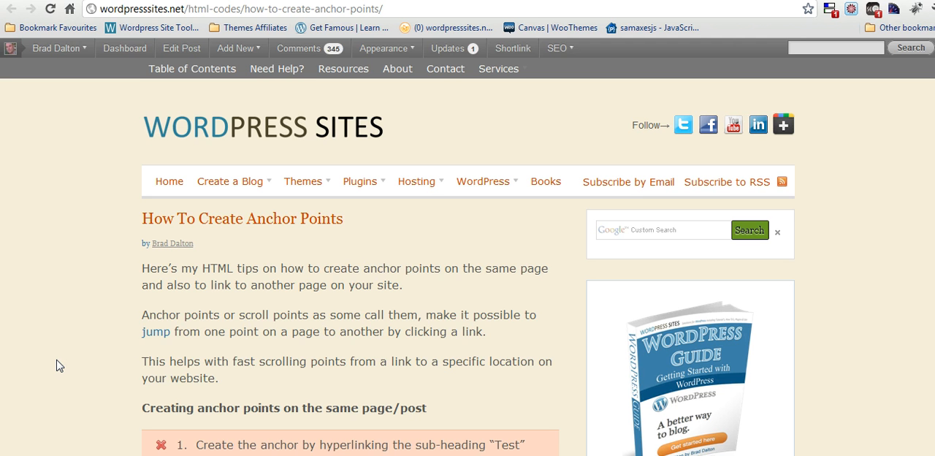
mouse_move(22, 453)
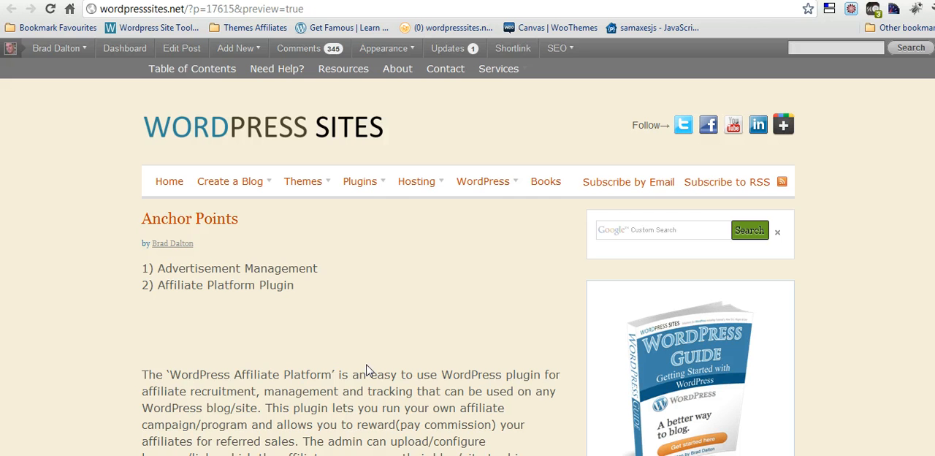
mouse_move(338, 308)
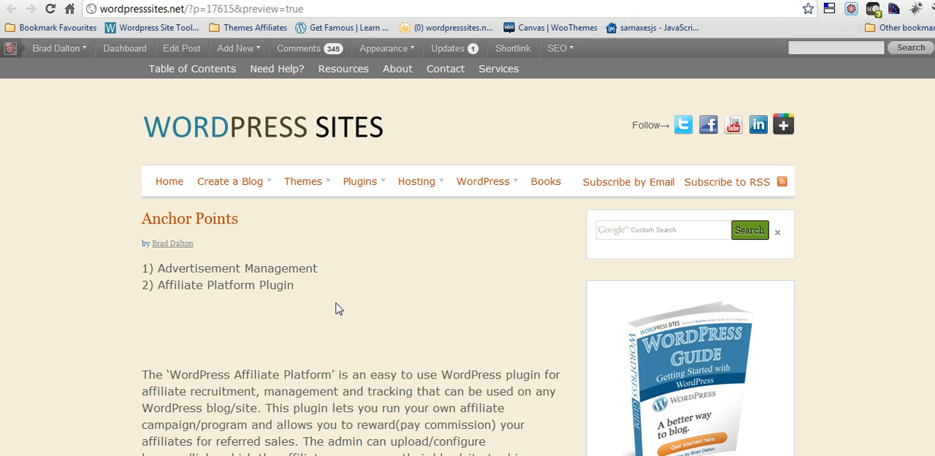
mouse_move(308, 304)
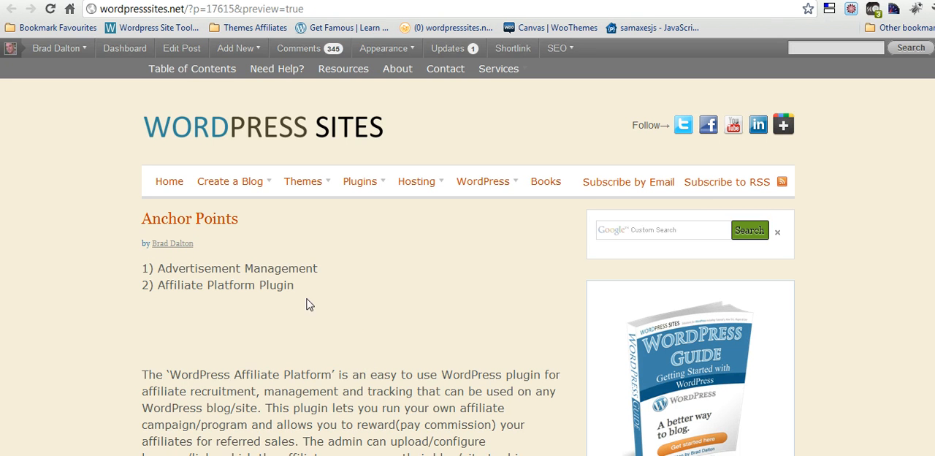
mouse_move(272, 299)
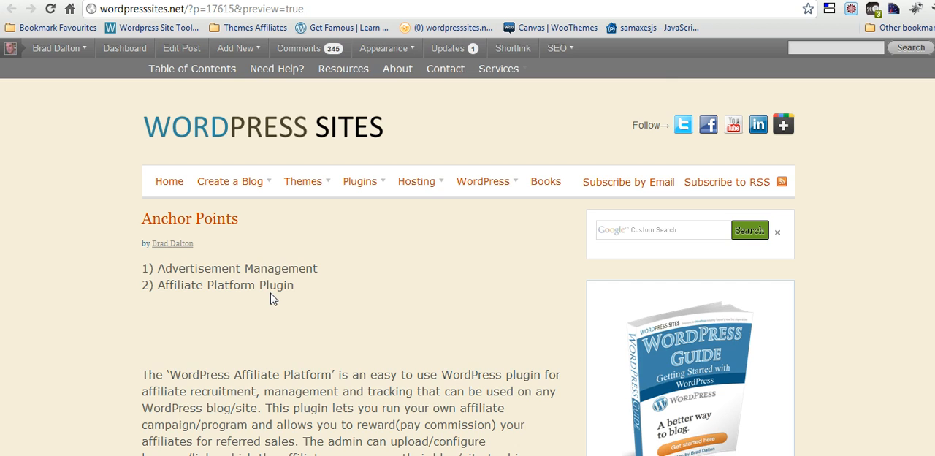
Step: Scroll the preview down to the Advertisement Management and Affiliate Platform Plugin headings and back
scroll(down, 3)
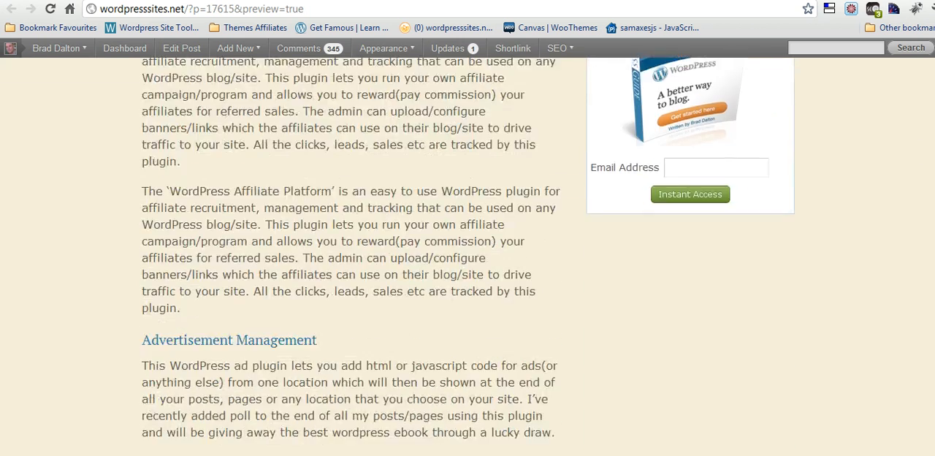
scroll(down, 3)
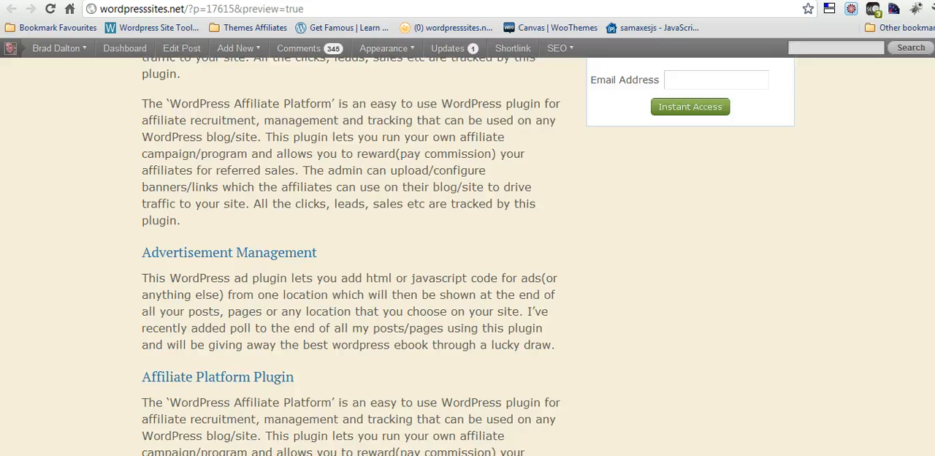
scroll(down, 3)
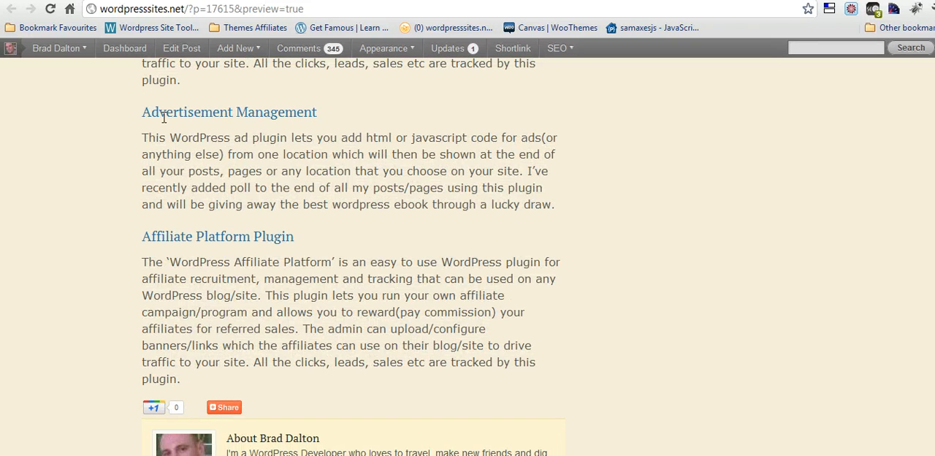
double_click(228, 112)
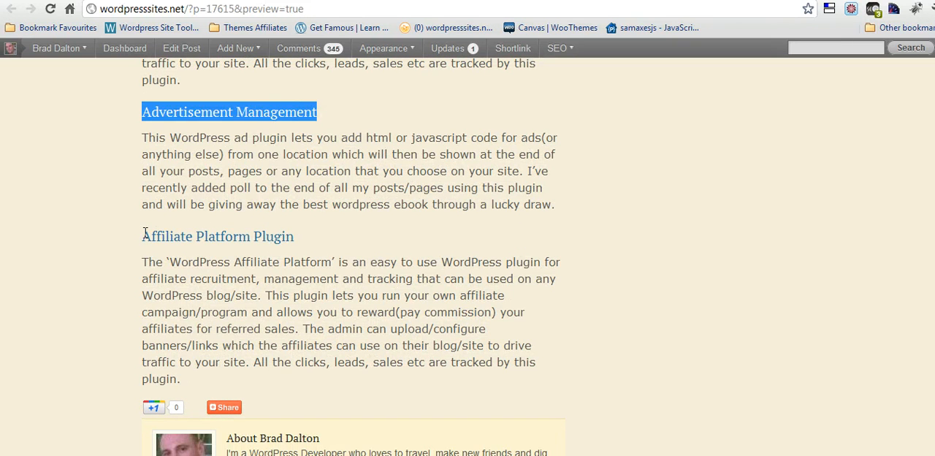
scroll(up, 3)
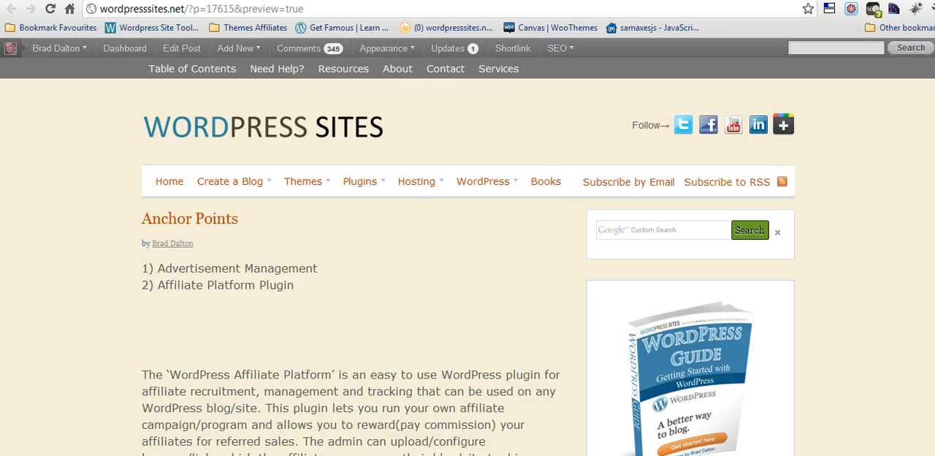
scroll(down, 3)
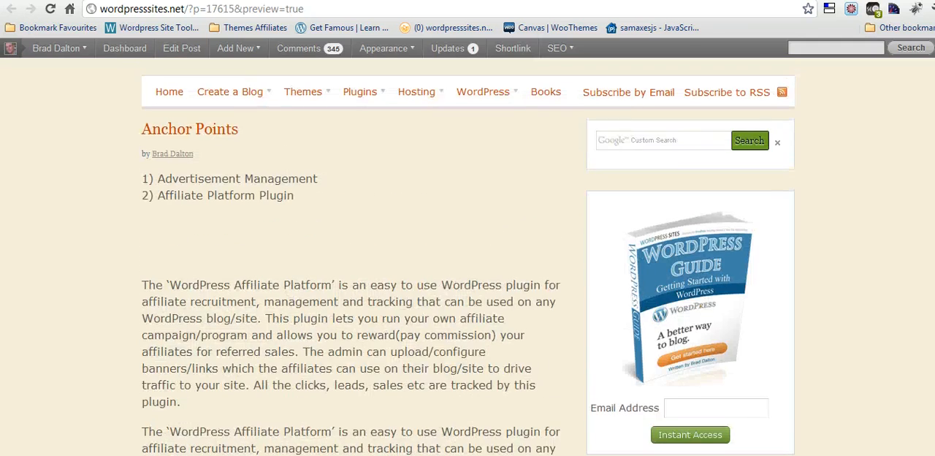
mouse_move(326, 234)
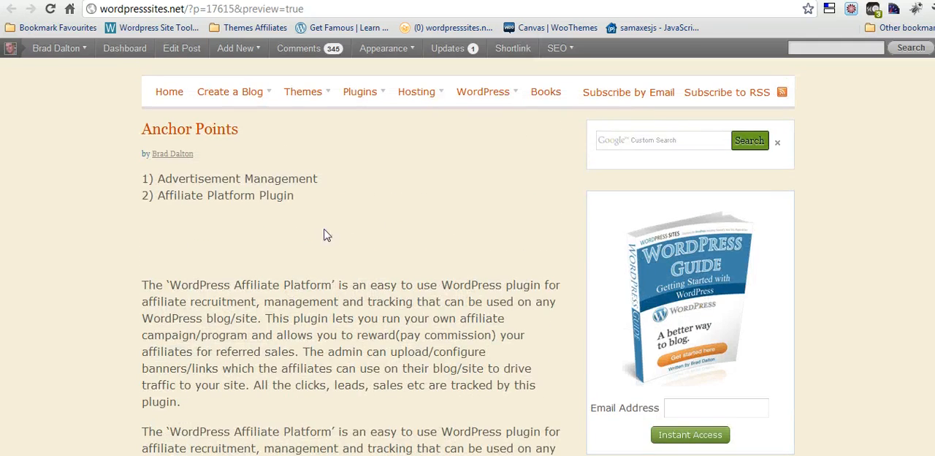
Step: Edit the Anchor Points draft in the HTML tab and select the link tag in Notepad
click(181, 48)
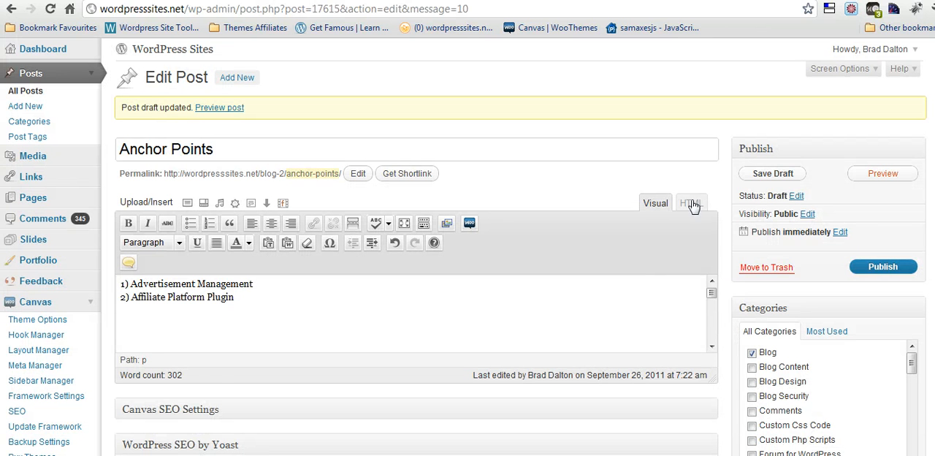
click(690, 202)
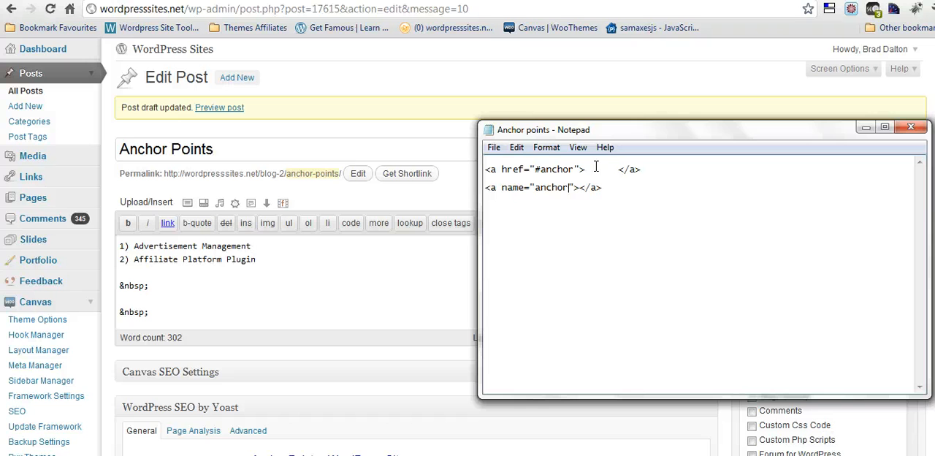
mouse_move(635, 177)
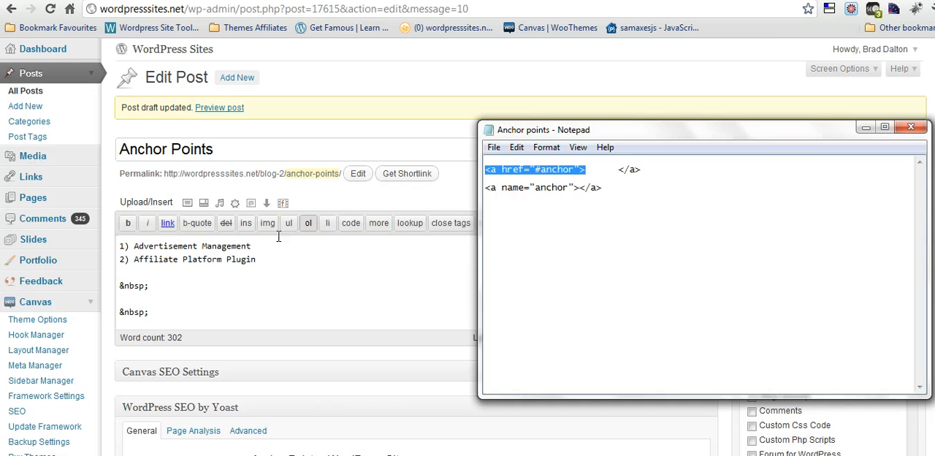
click(605, 186)
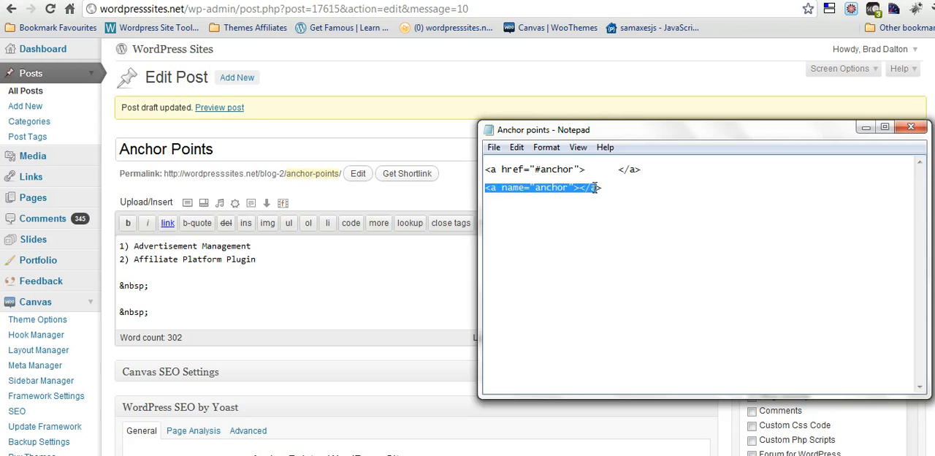
click(577, 169)
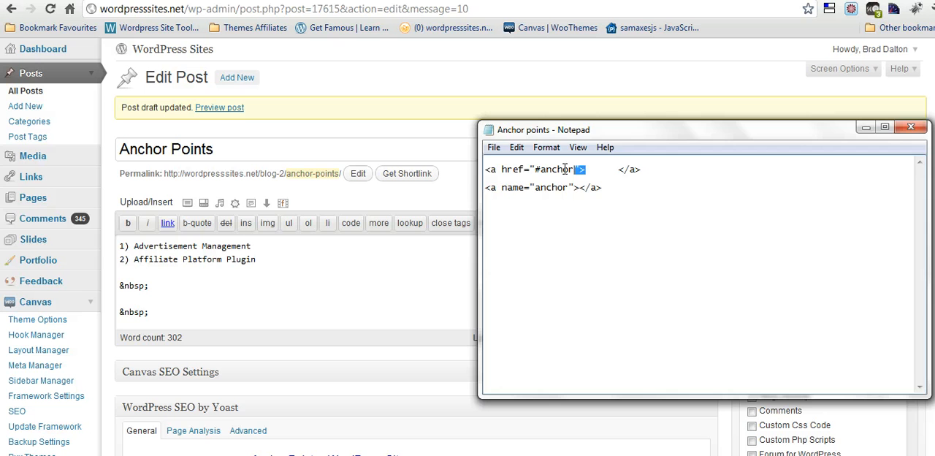
Step: Wrap 'Advertisement Management' in <a href="#anchor1">…</a> and rename the Notepad anchor to anchor1
right_click(533, 169)
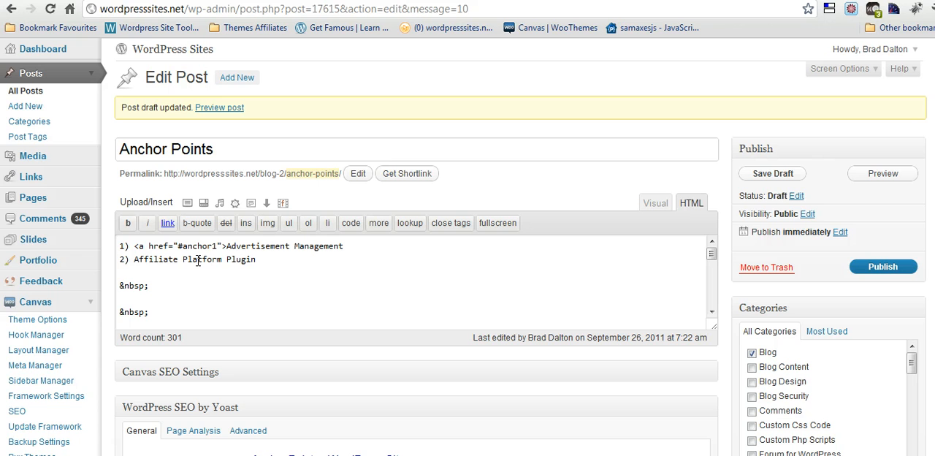
mouse_move(201, 286)
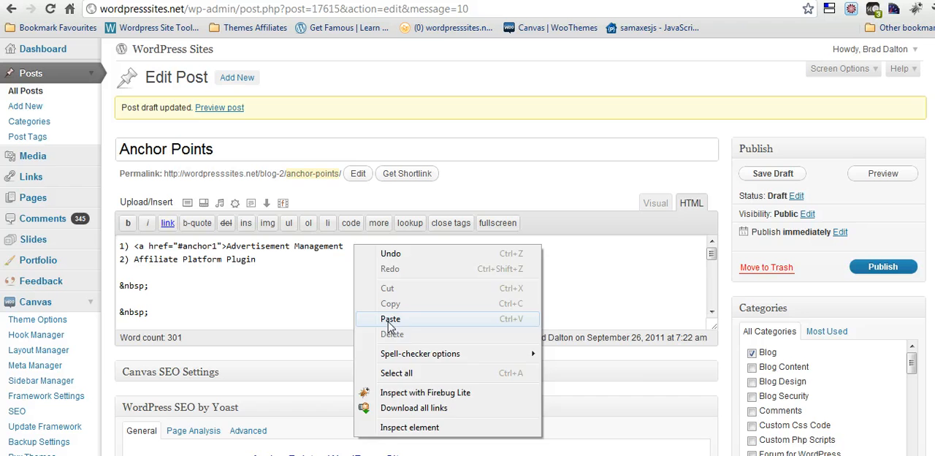
click(390, 318)
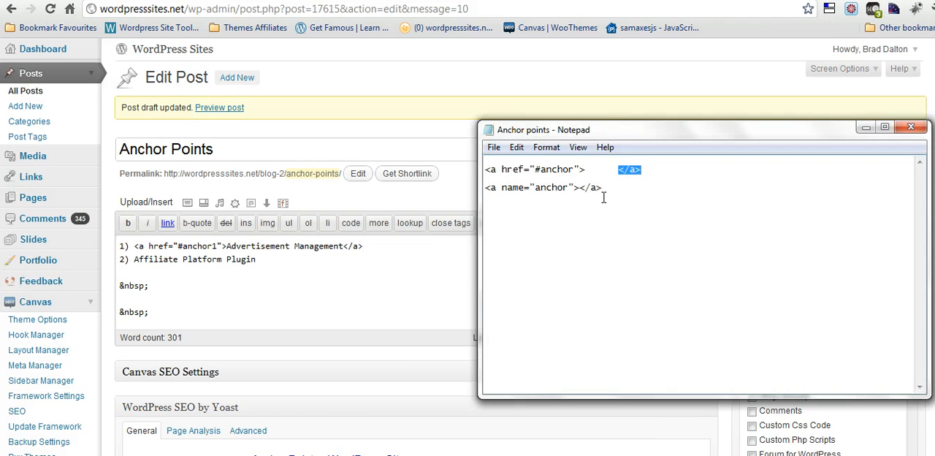
click(576, 215)
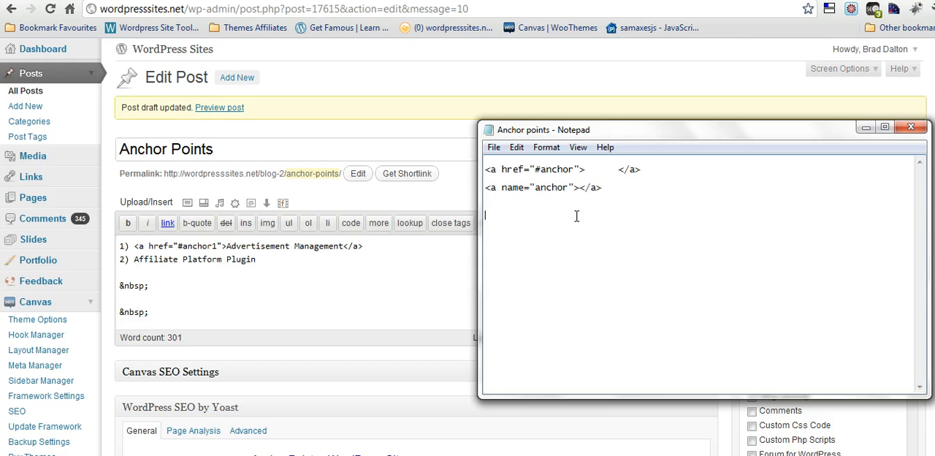
text(1)
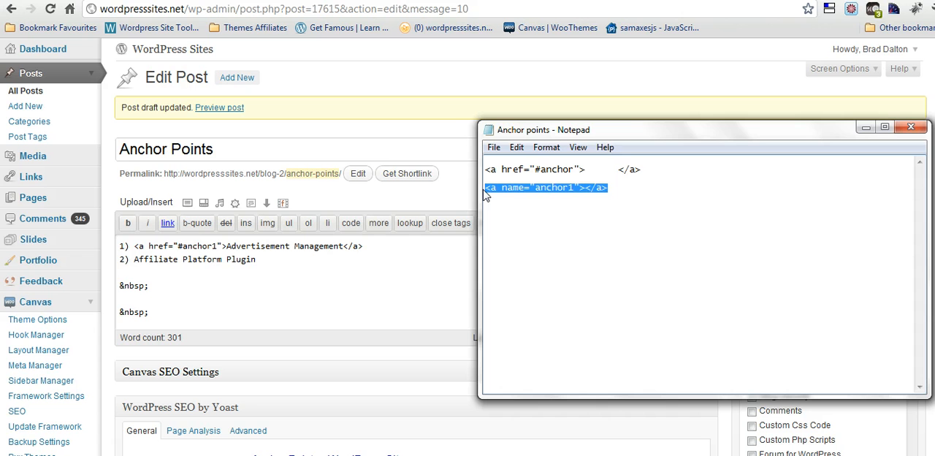
mouse_move(864, 126)
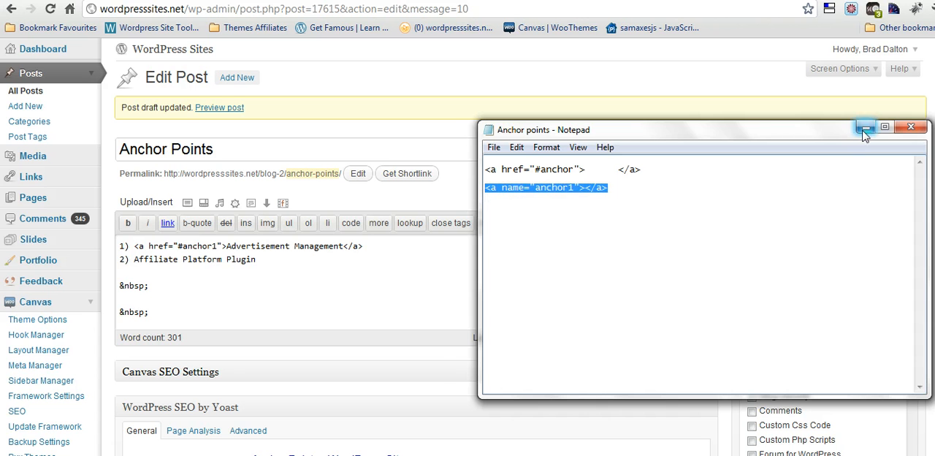
click(865, 126)
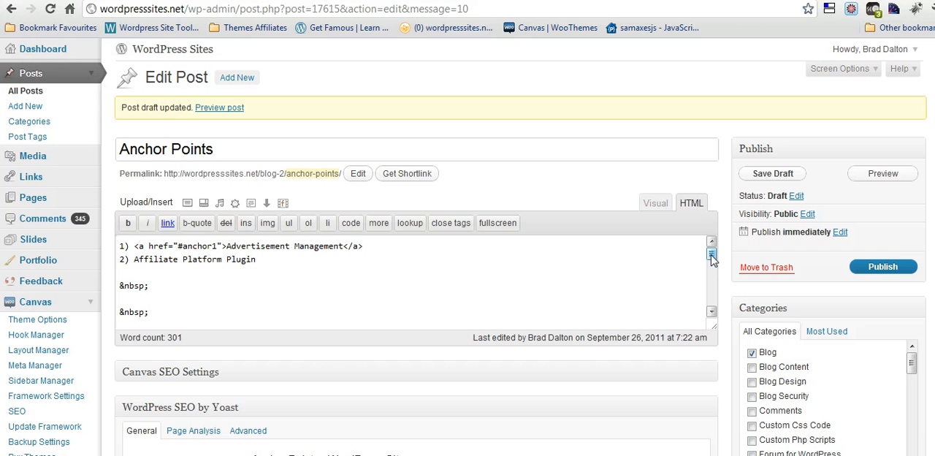
Step: Wrap 'Affiliate Platform Plugin' in the <a href="#anchor2"> link copied from Notepad
scroll(down, 3)
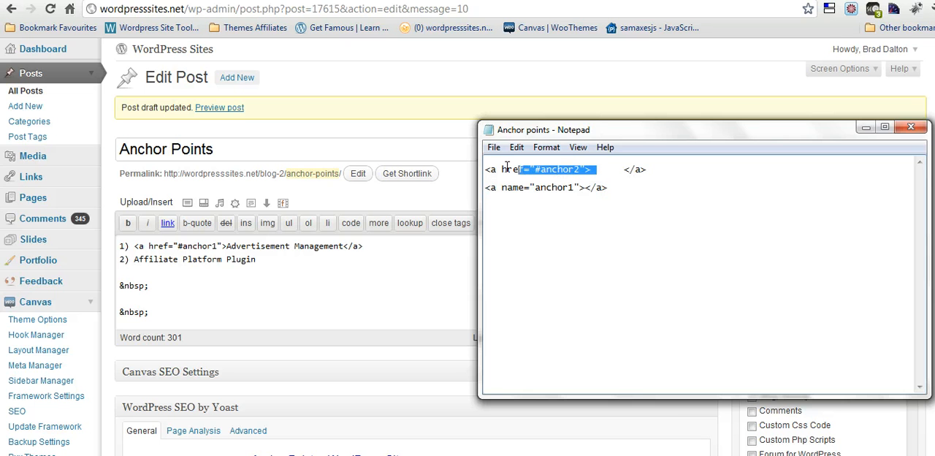
right_click(558, 169)
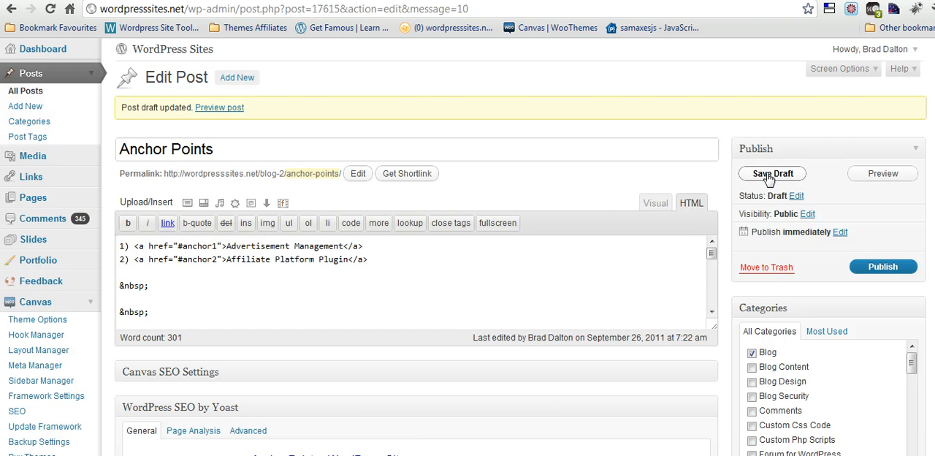
Step: Save the draft, preview it, and follow the Advertisement Management link to its heading
click(770, 173)
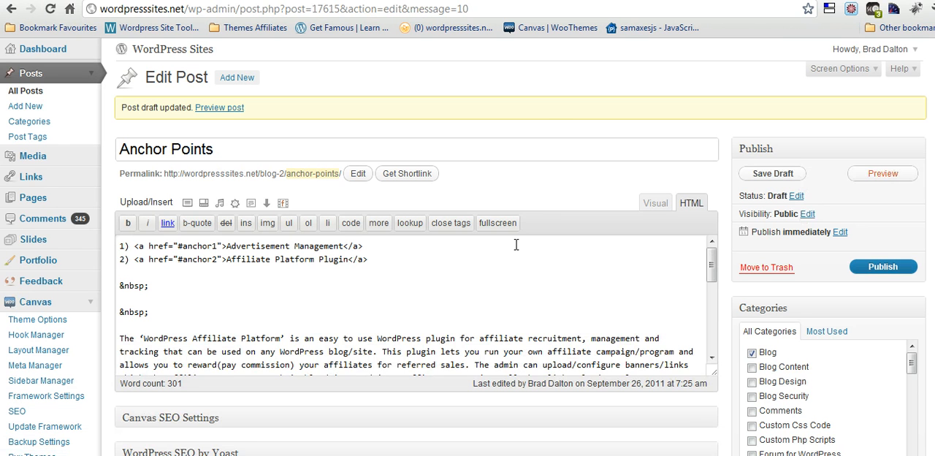
click(219, 107)
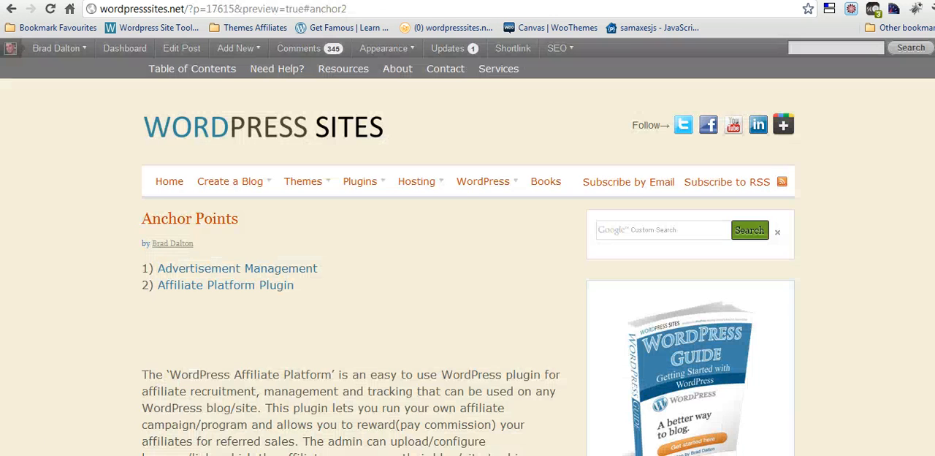
mouse_move(337, 276)
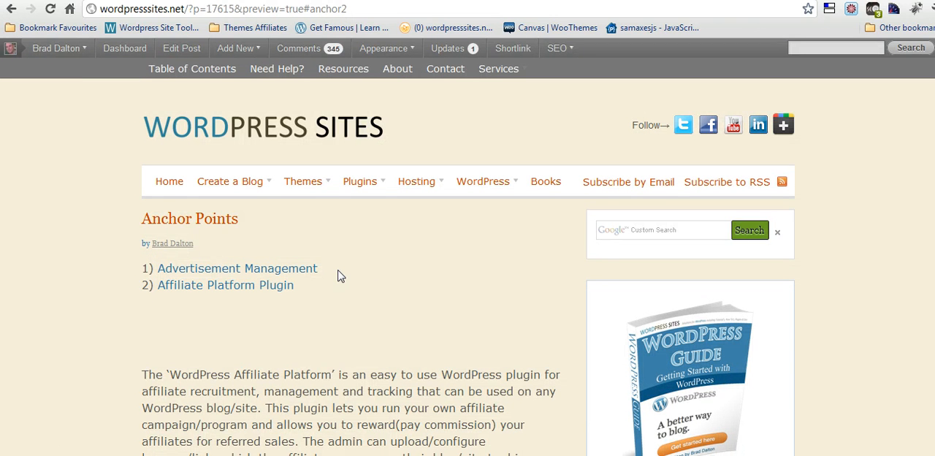
mouse_move(303, 273)
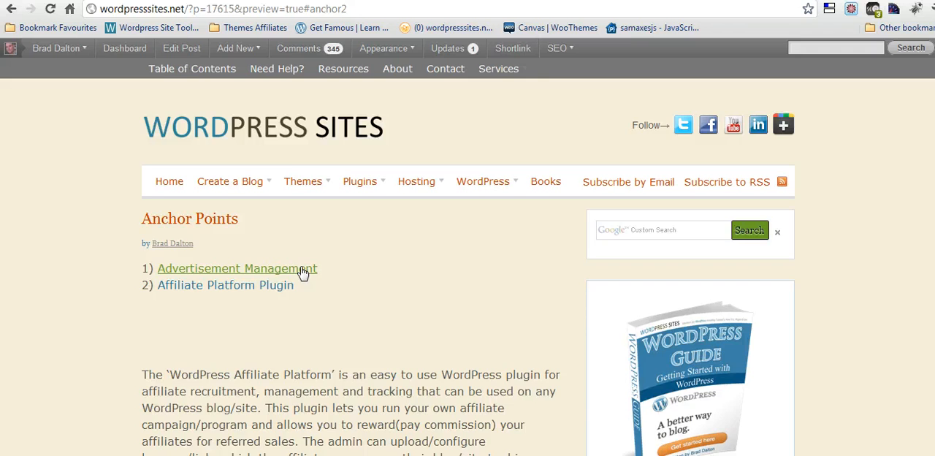
click(231, 268)
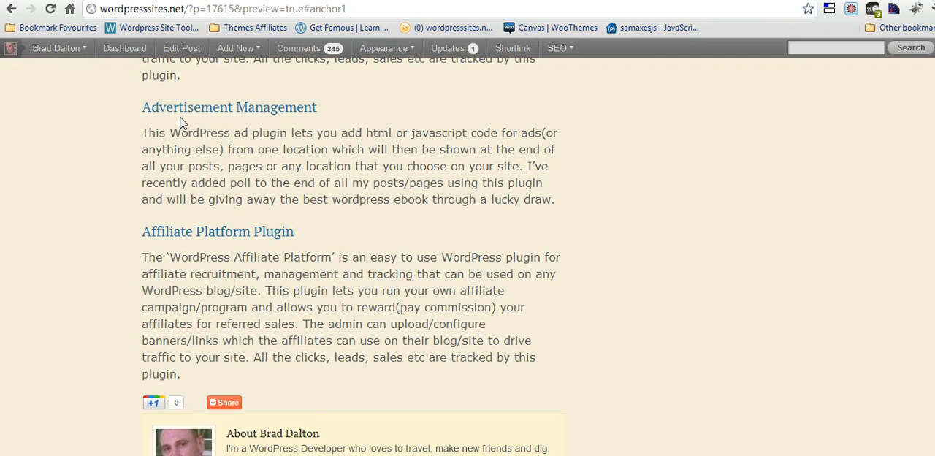
mouse_move(151, 130)
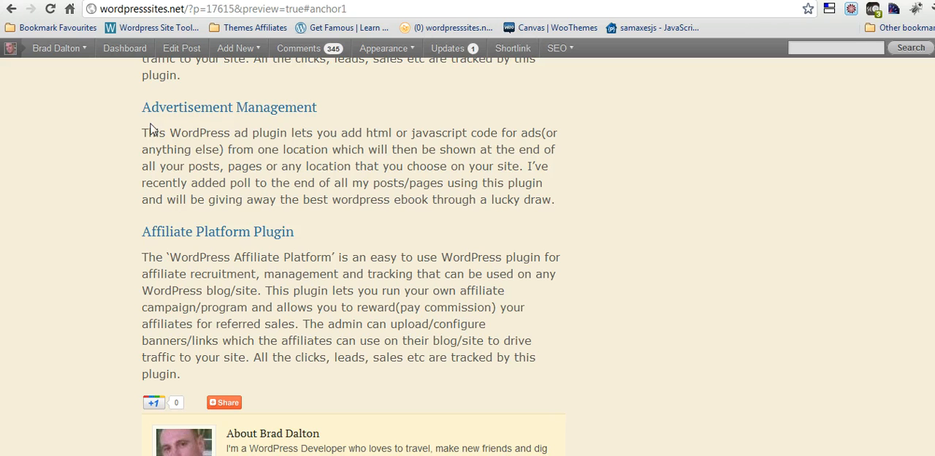
scroll(up, 3)
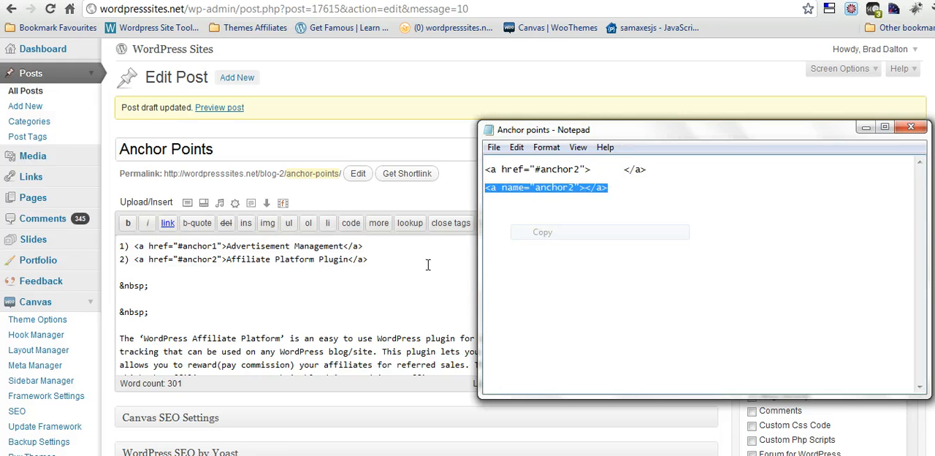
Step: Paste <a name="anchor2"></a> after the Affiliate Platform Plugin heading and save the draft
click(542, 231)
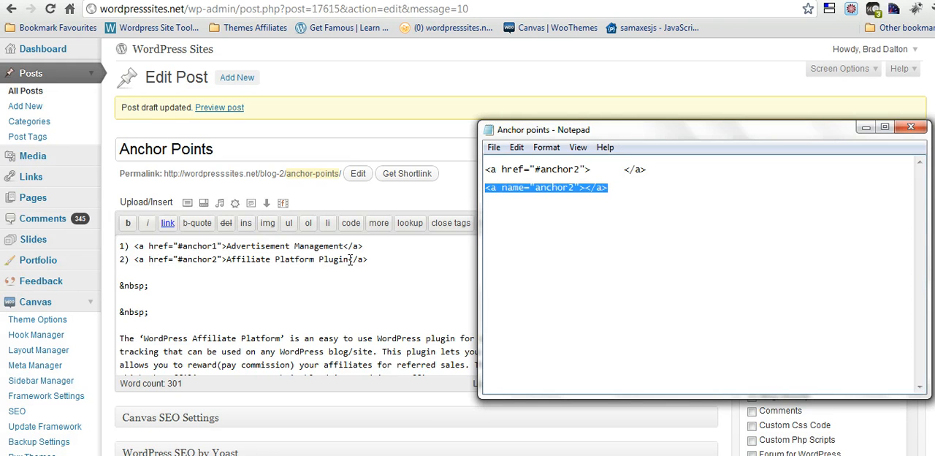
mouse_move(866, 127)
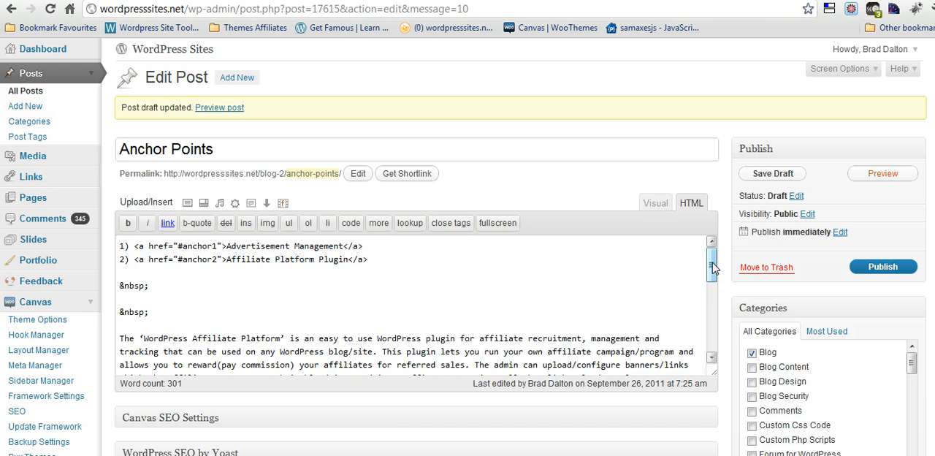
scroll(down, 3)
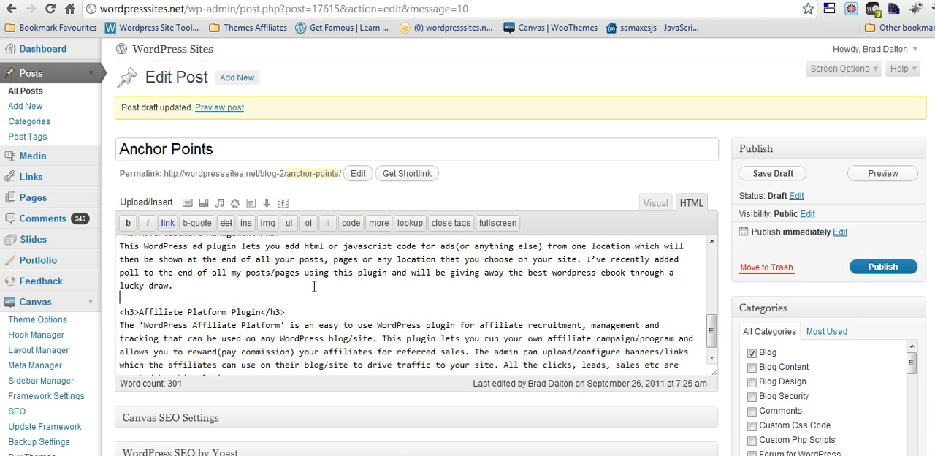
right_click(307, 315)
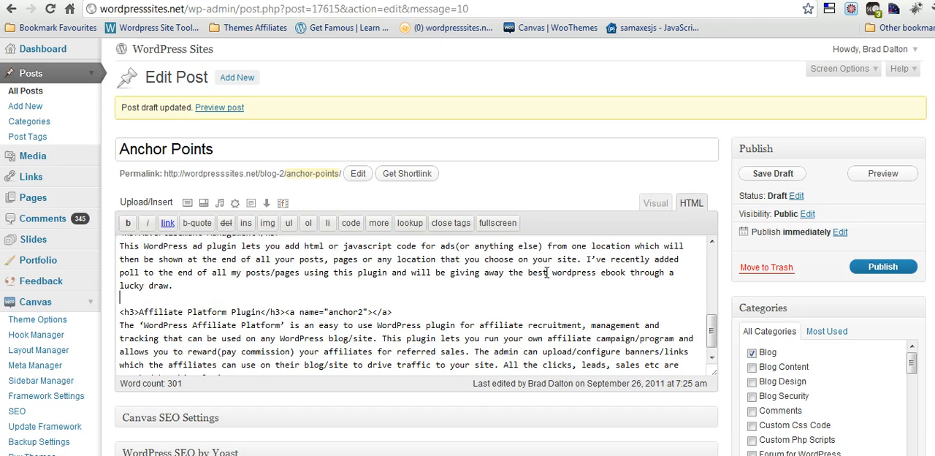
click(770, 173)
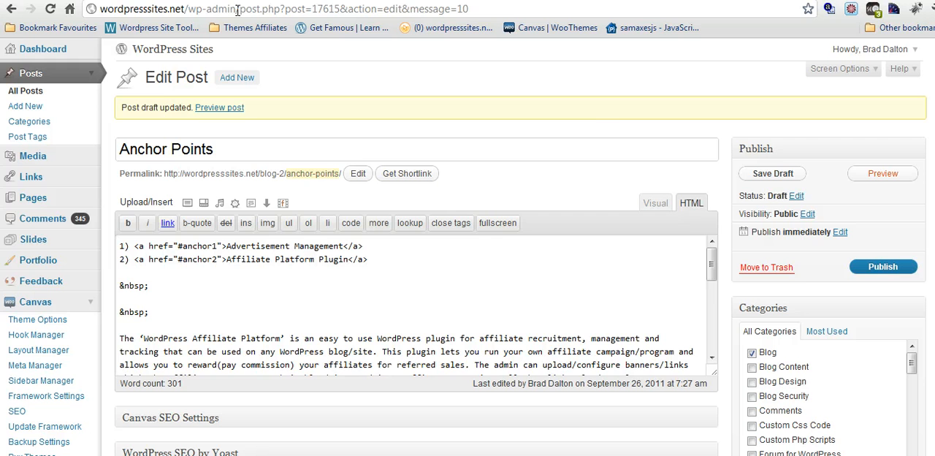
Step: Preview the post, follow the Affiliate Platform Plugin link, and scroll back to the top
click(219, 108)
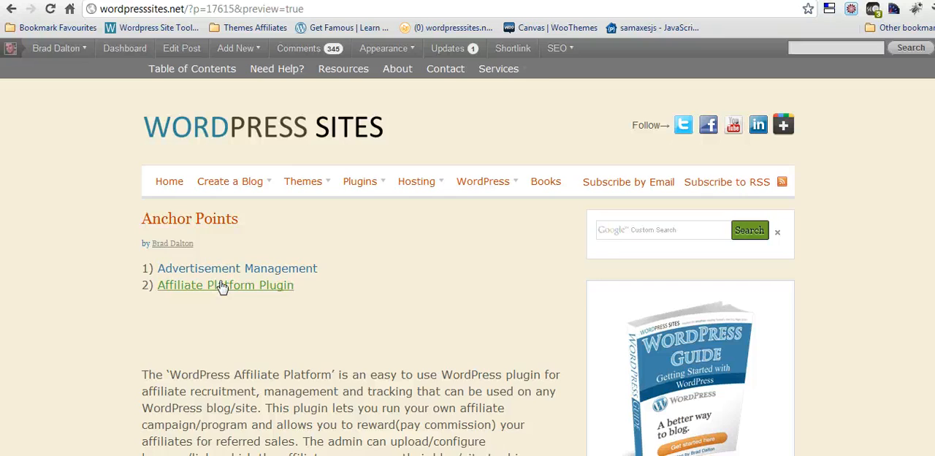
click(225, 285)
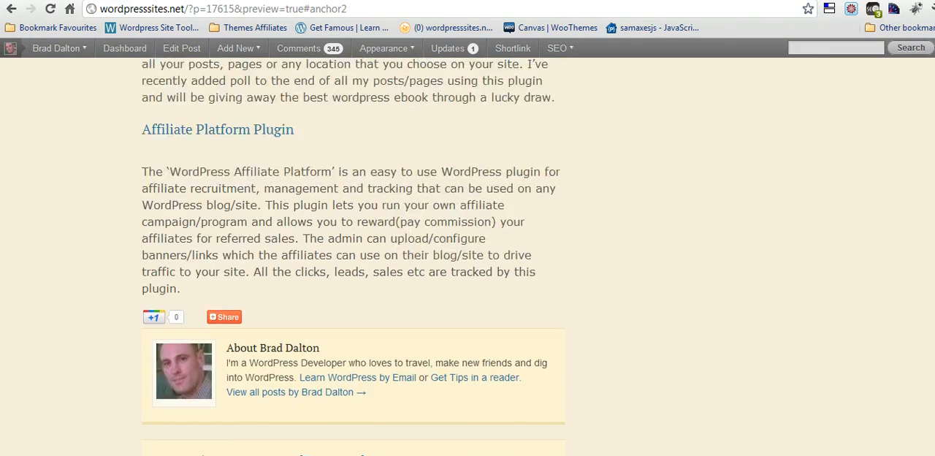
scroll(up, 3)
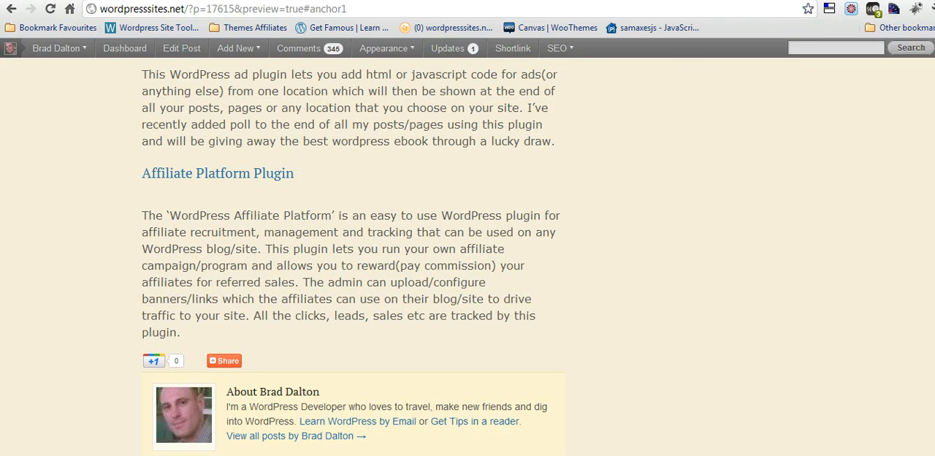
scroll(up, 3)
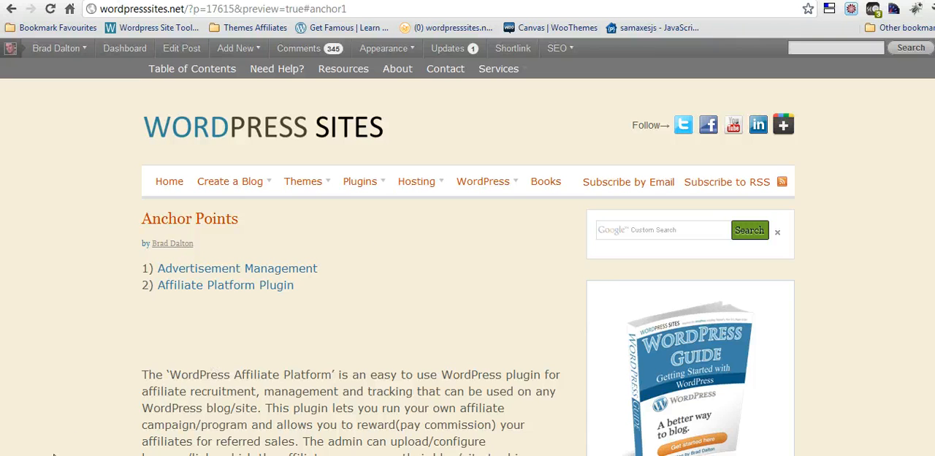
mouse_move(11, 445)
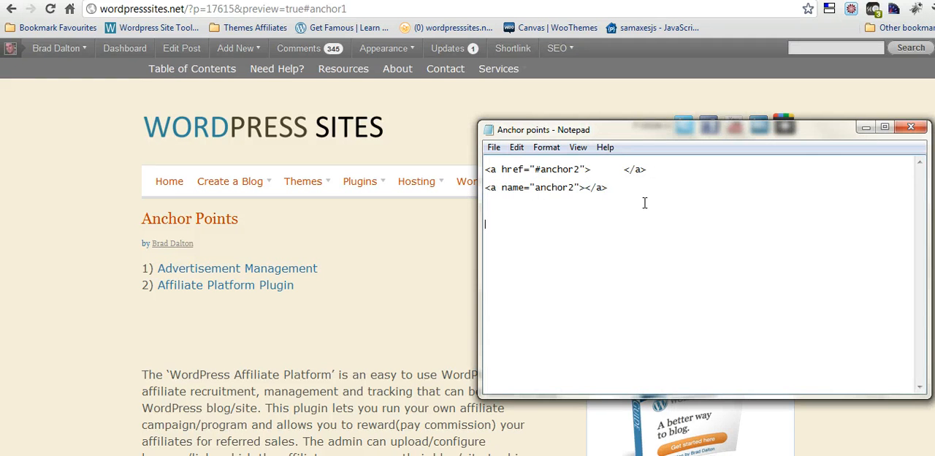
double_click(557, 169)
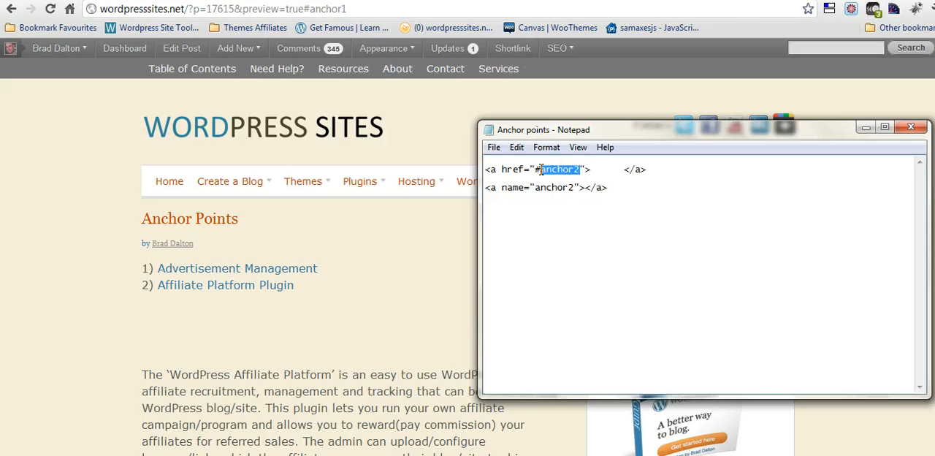
click(570, 187)
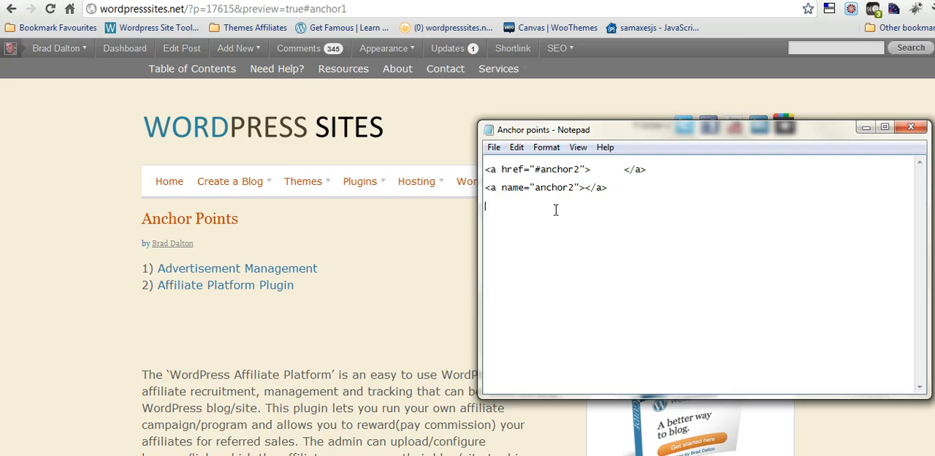
mouse_move(580, 180)
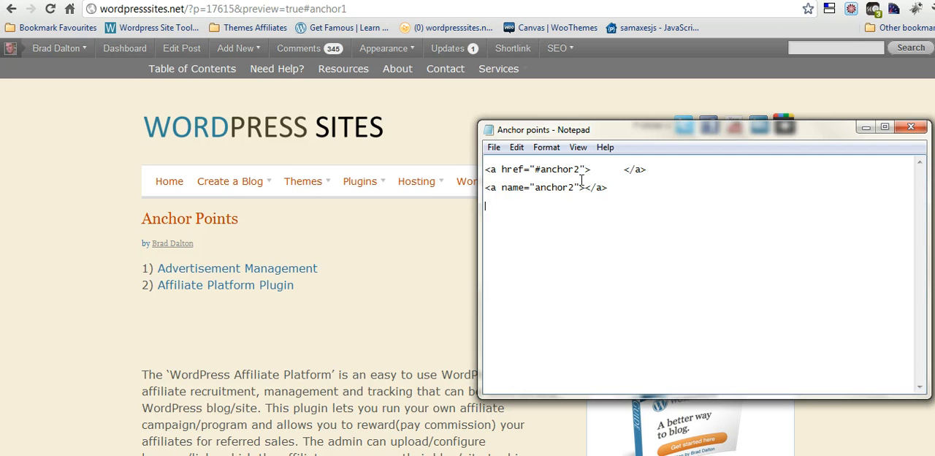